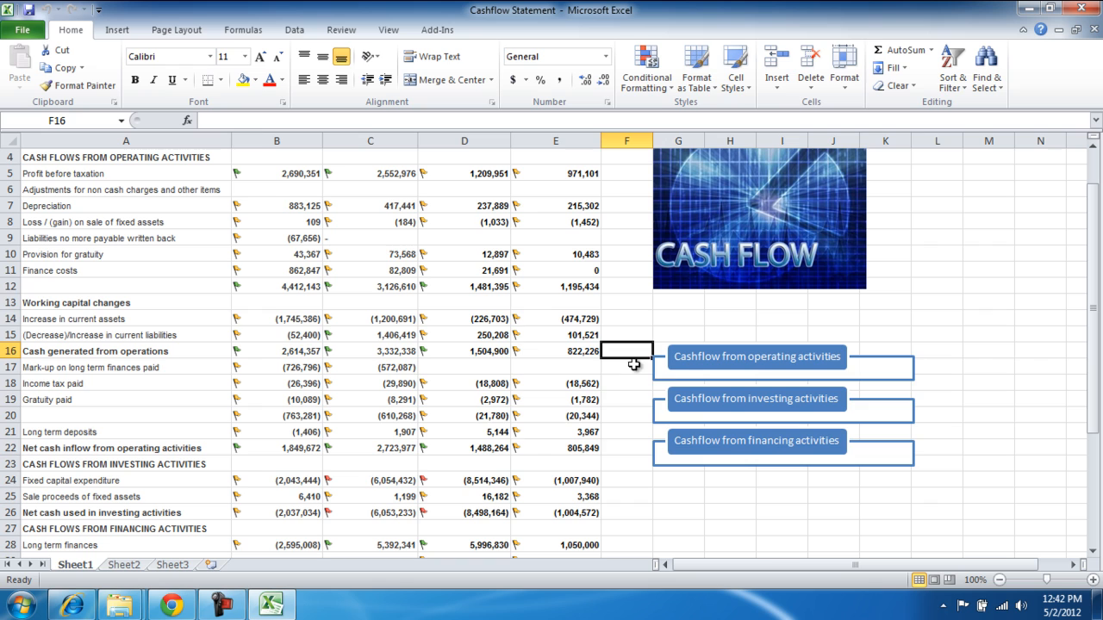
# Choose Excel 97-2003 Workbook format and name the copy 'Cashflow Statement older version'.
pyautogui.click(756, 355)
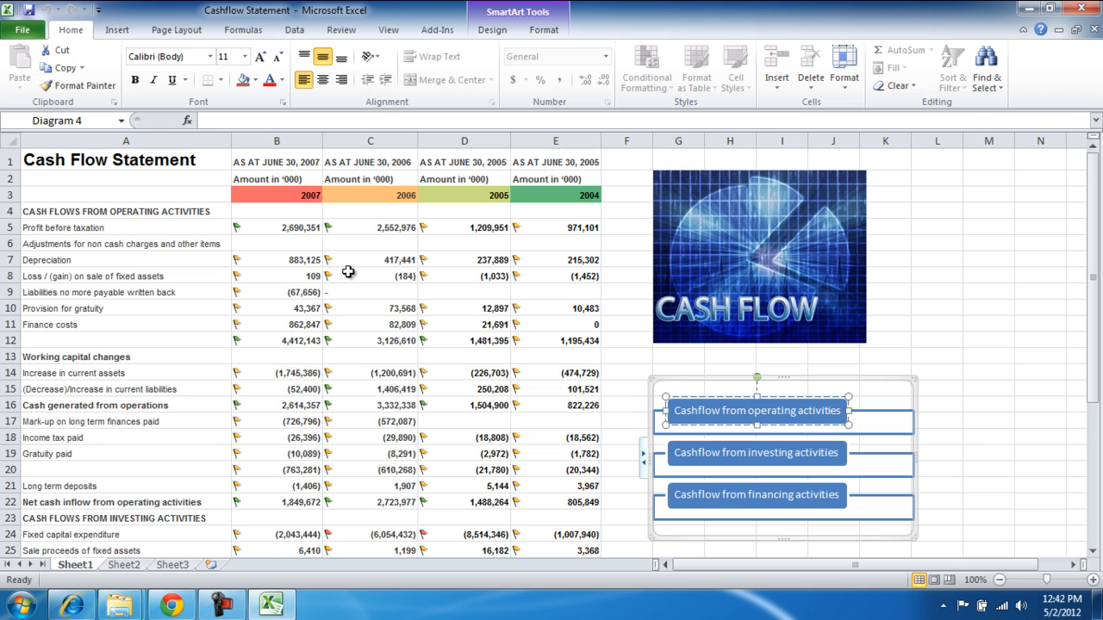
pyautogui.click(24, 29)
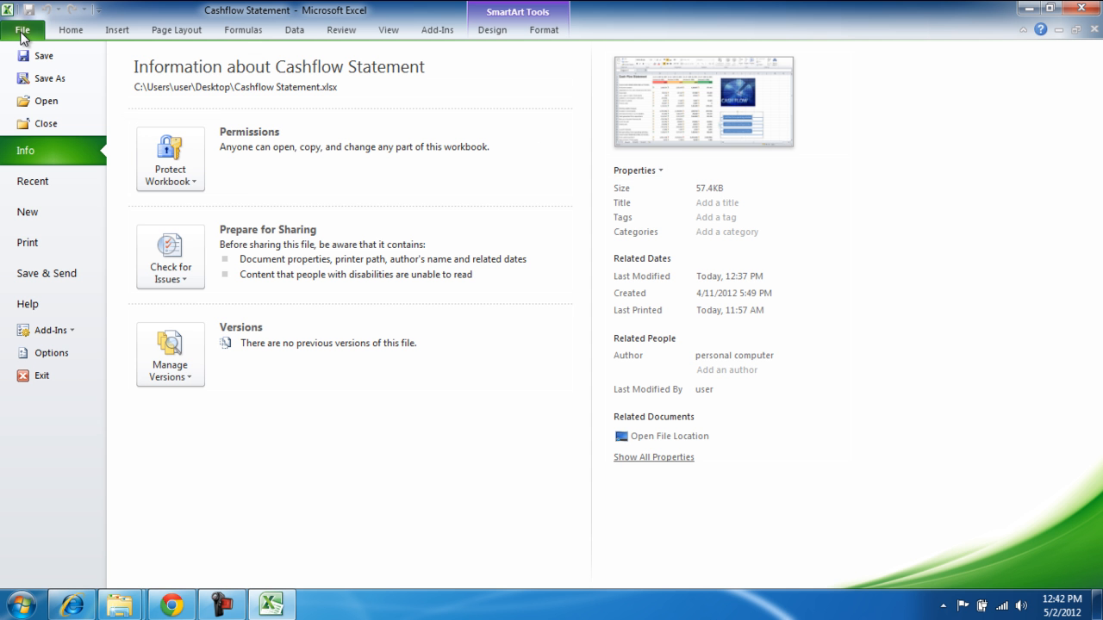
pyautogui.click(52, 80)
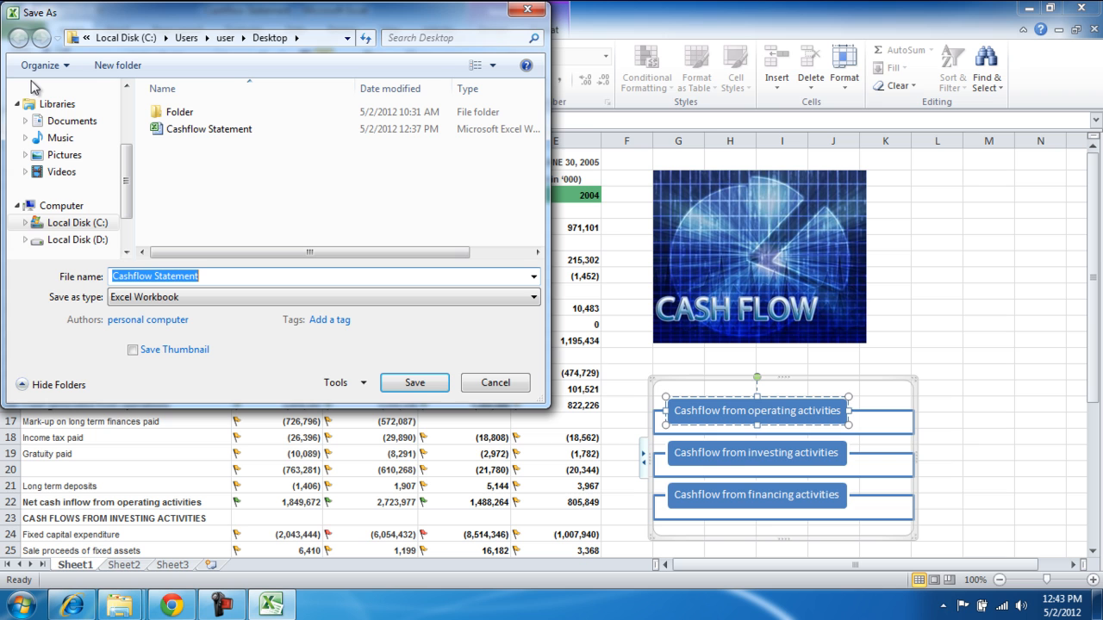
pyautogui.click(414, 383)
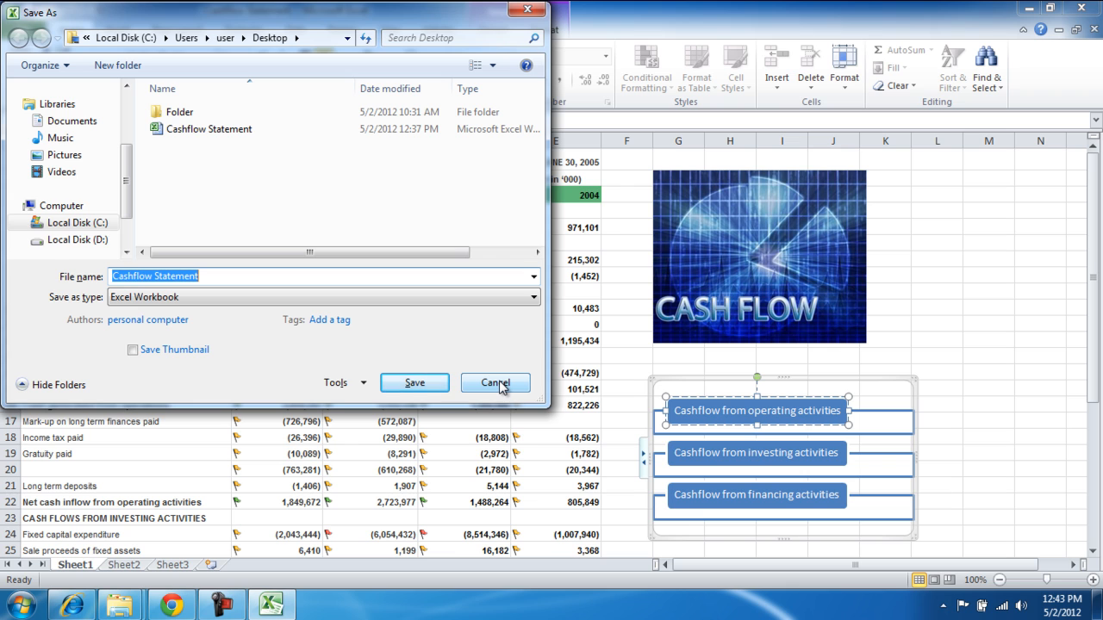
pyautogui.click(531, 296)
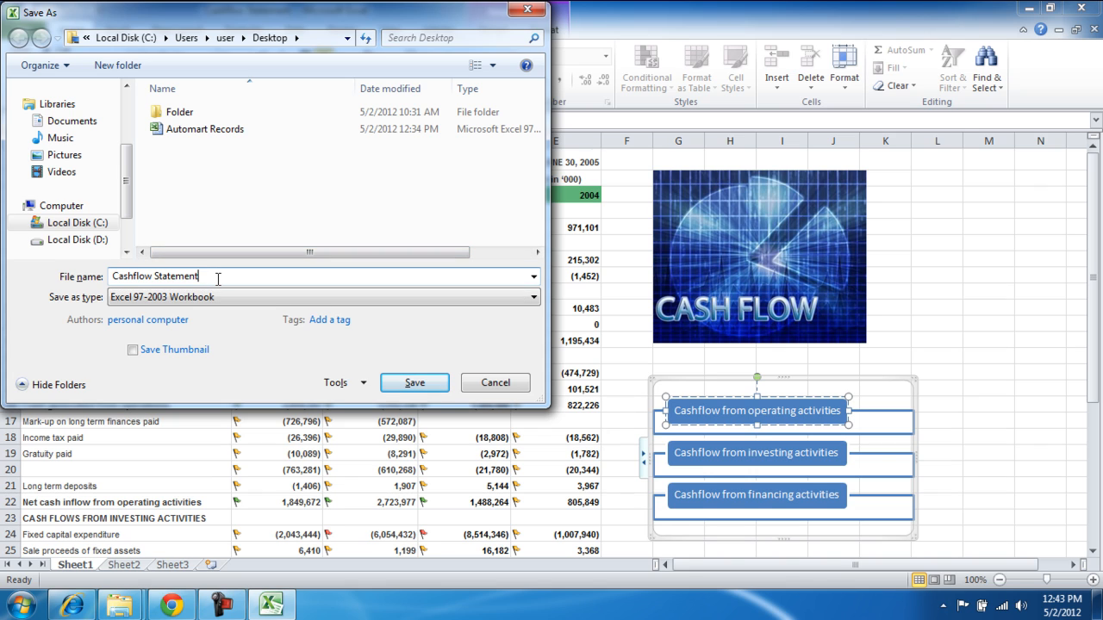
pyautogui.write('older version')
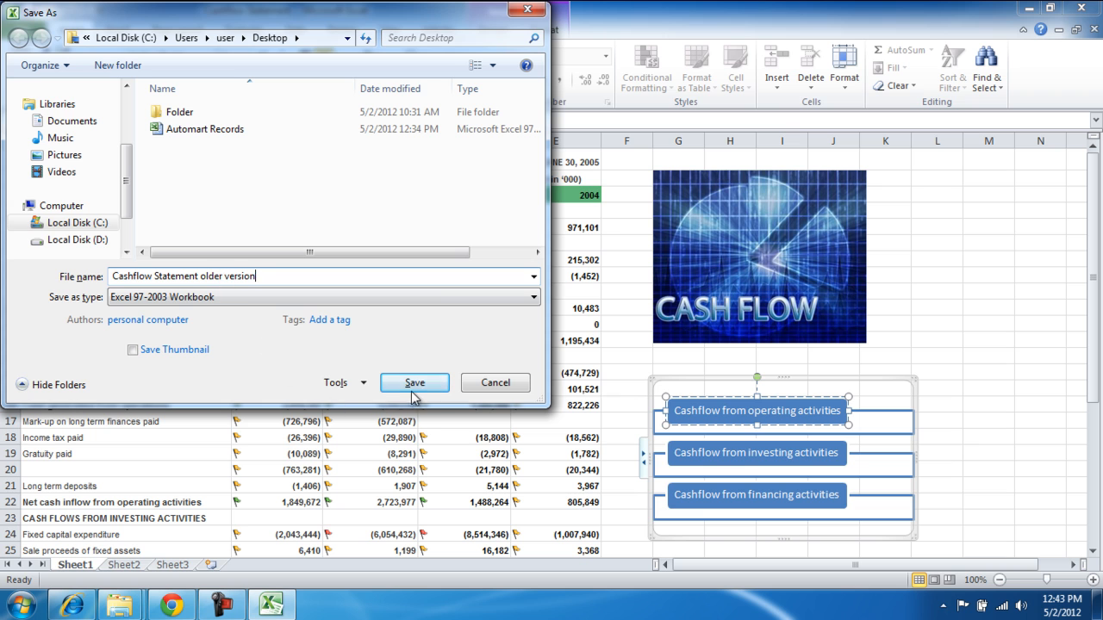
# Save the older-format copy and begin another Save As with the format list shown.
pyautogui.click(414, 383)
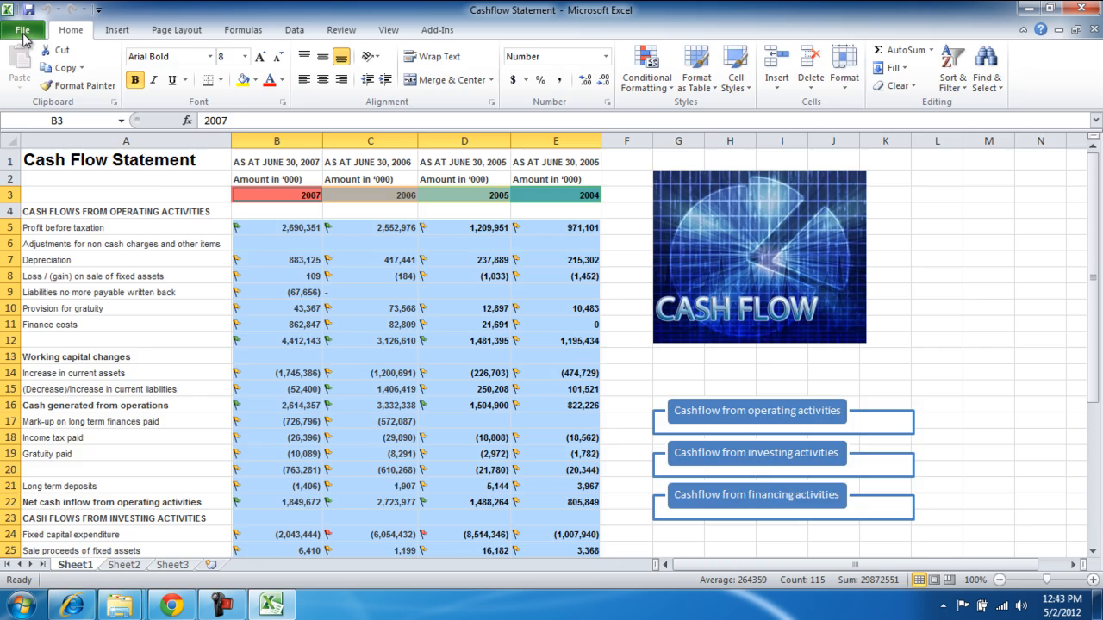
pyautogui.click(25, 29)
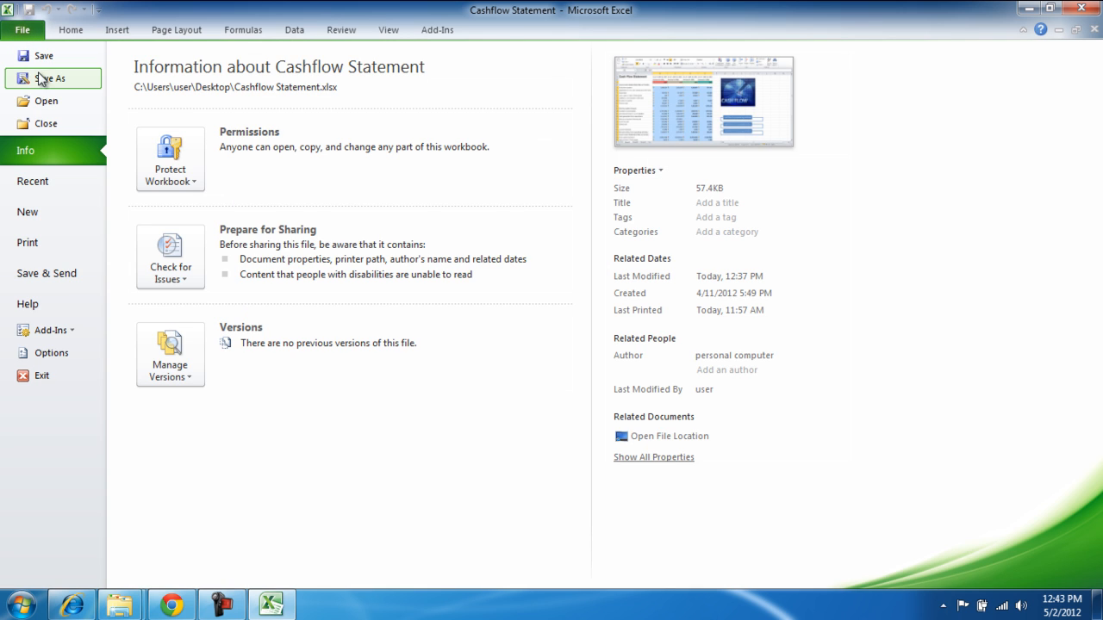
pyautogui.click(53, 80)
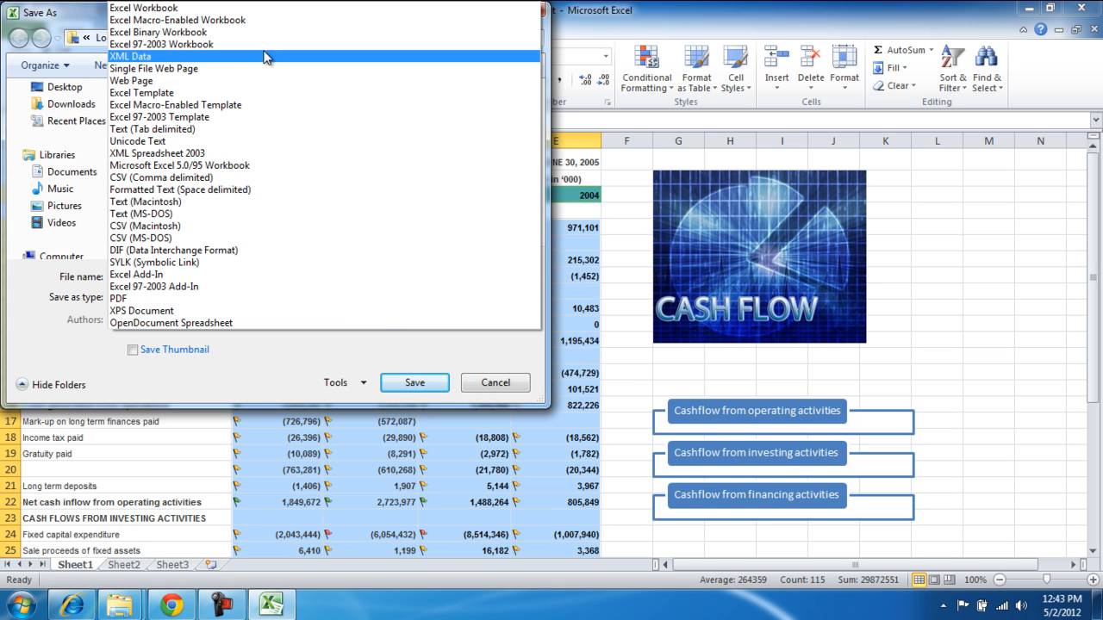
# Save in the older format and continue past the Compatibility Checker warnings.
pyautogui.click(413, 383)
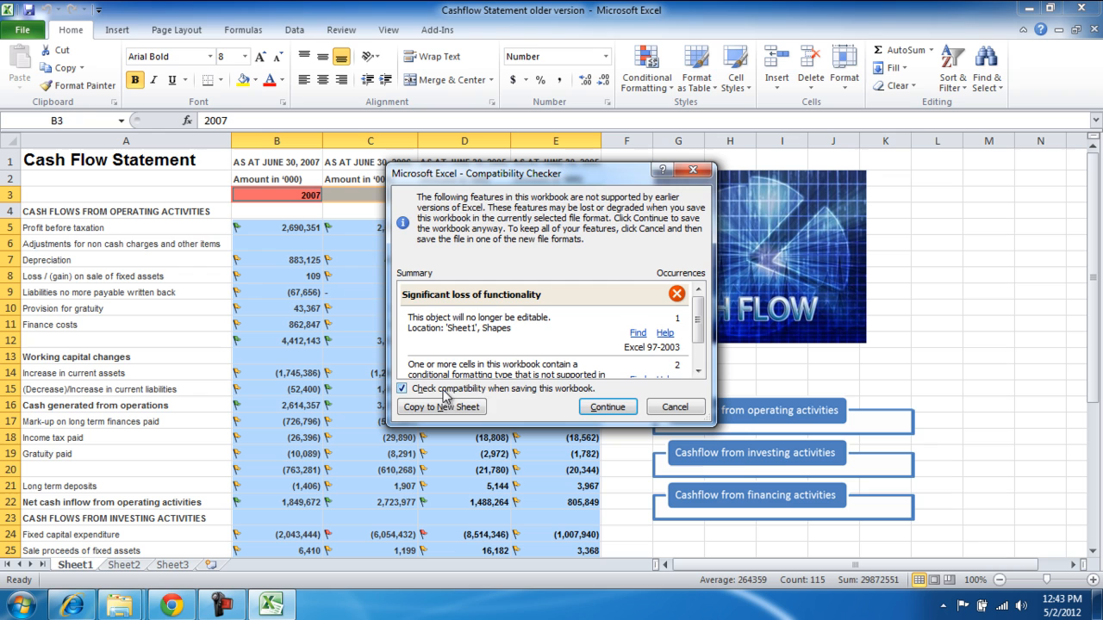
pyautogui.click(606, 407)
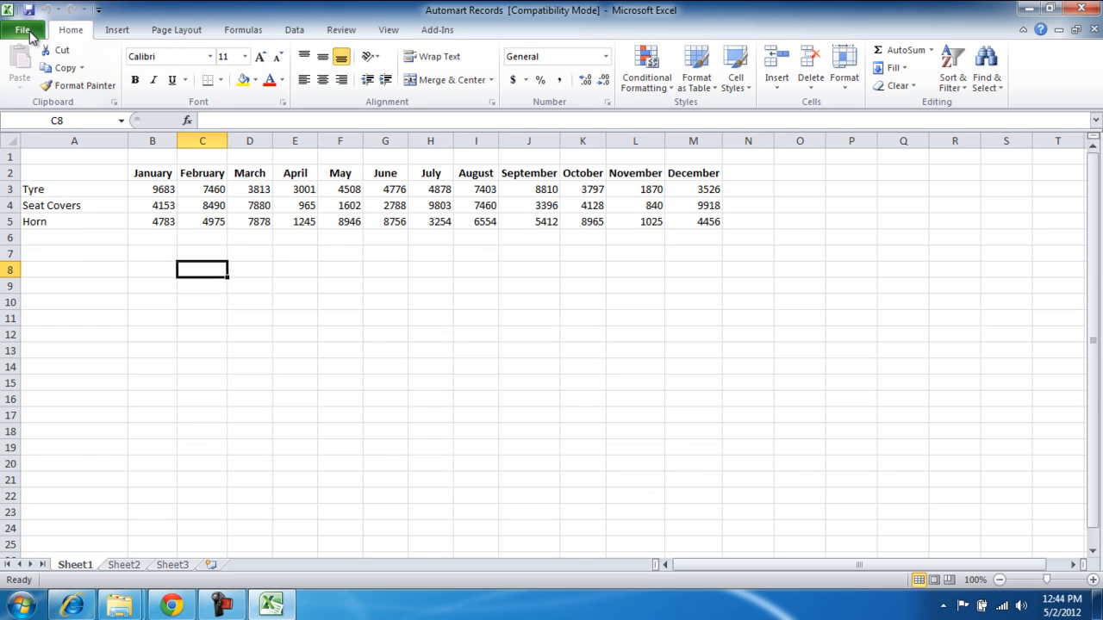
# Save Automart Records as an Excel Workbook named 'Automart Records new version'.
pyautogui.click(22, 29)
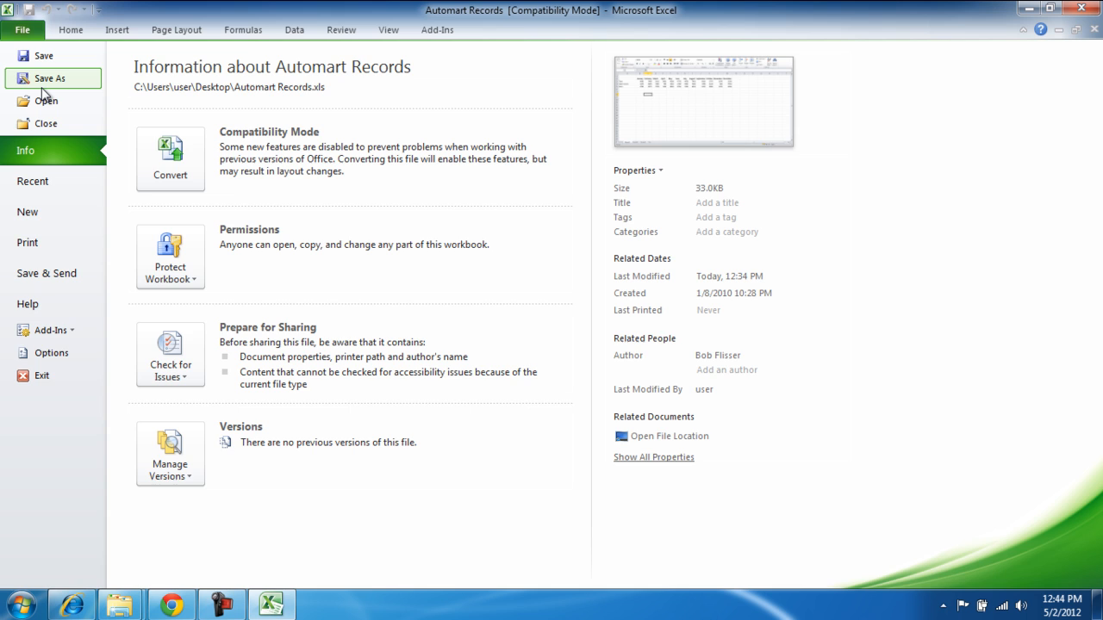
pyautogui.click(50, 80)
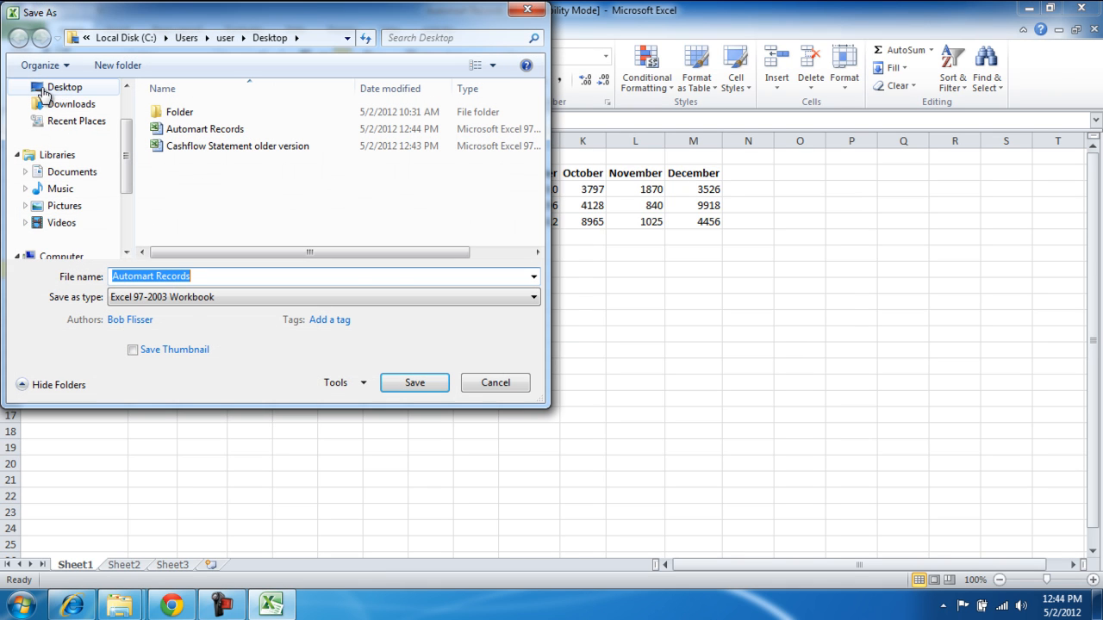
pyautogui.click(532, 296)
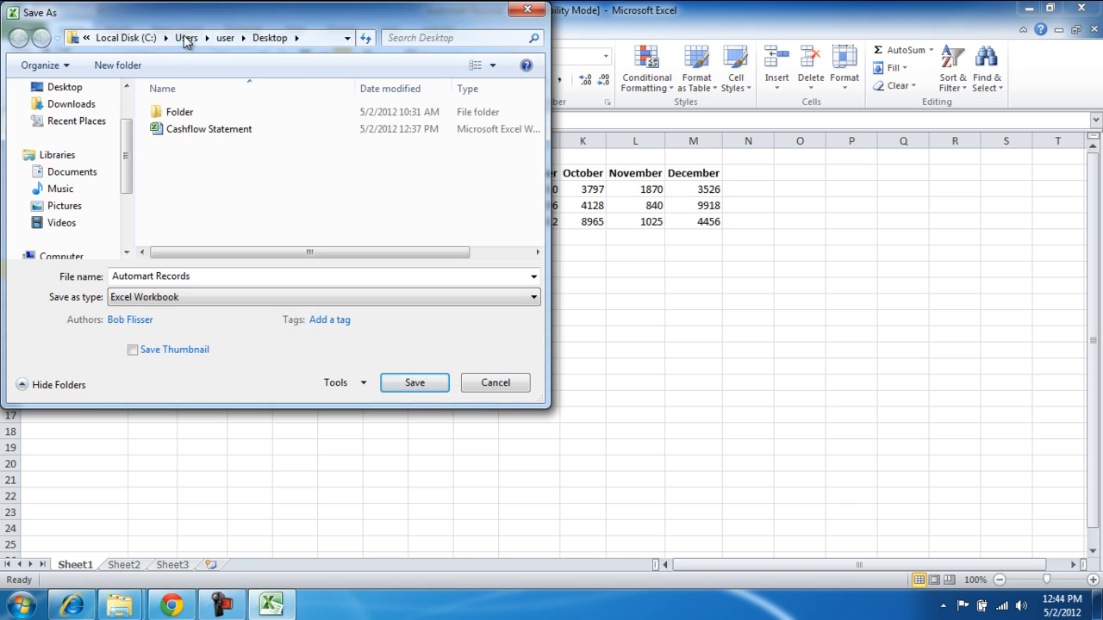
pyautogui.write('new version')
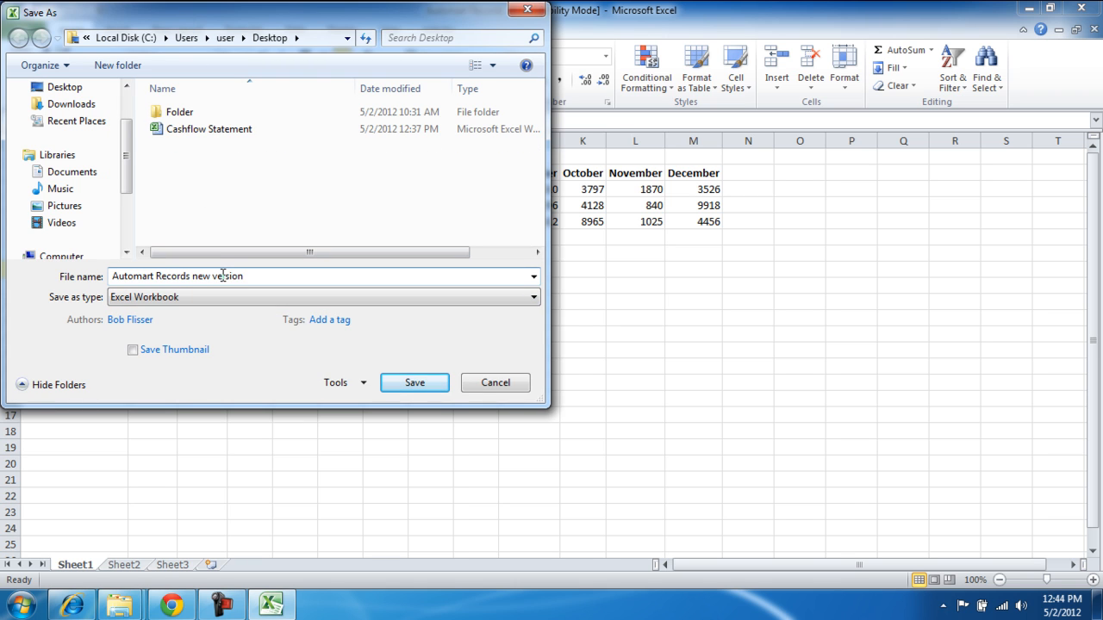
pyautogui.click(414, 382)
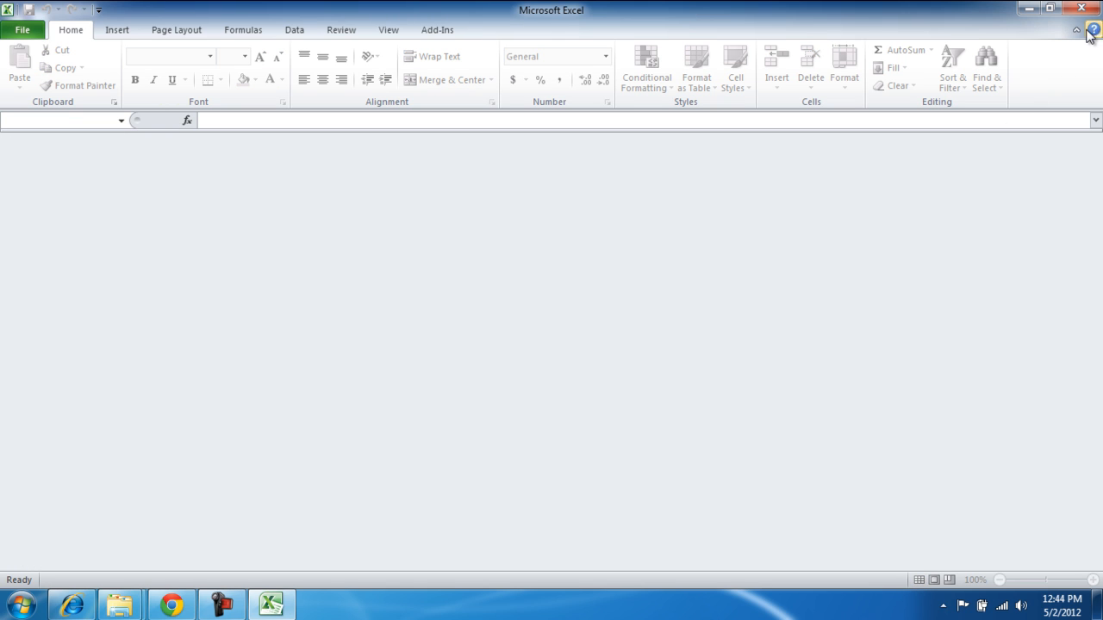
# Reopen 'Automart Records new version' from Recent; it loads without Compatibility Mode.
pyautogui.click(23, 30)
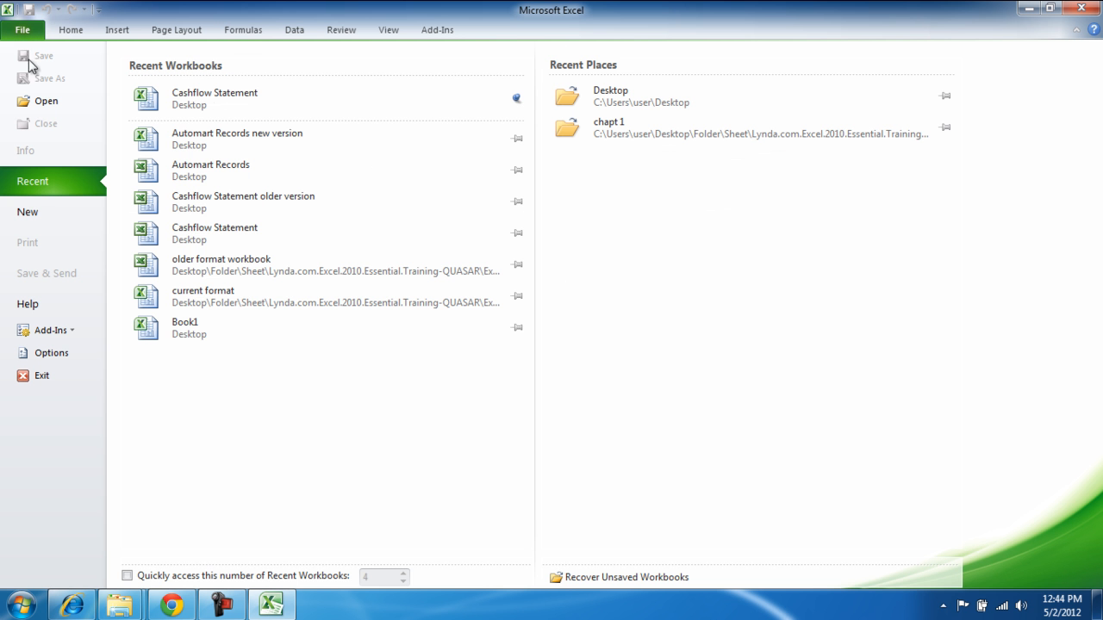
pyautogui.click(238, 138)
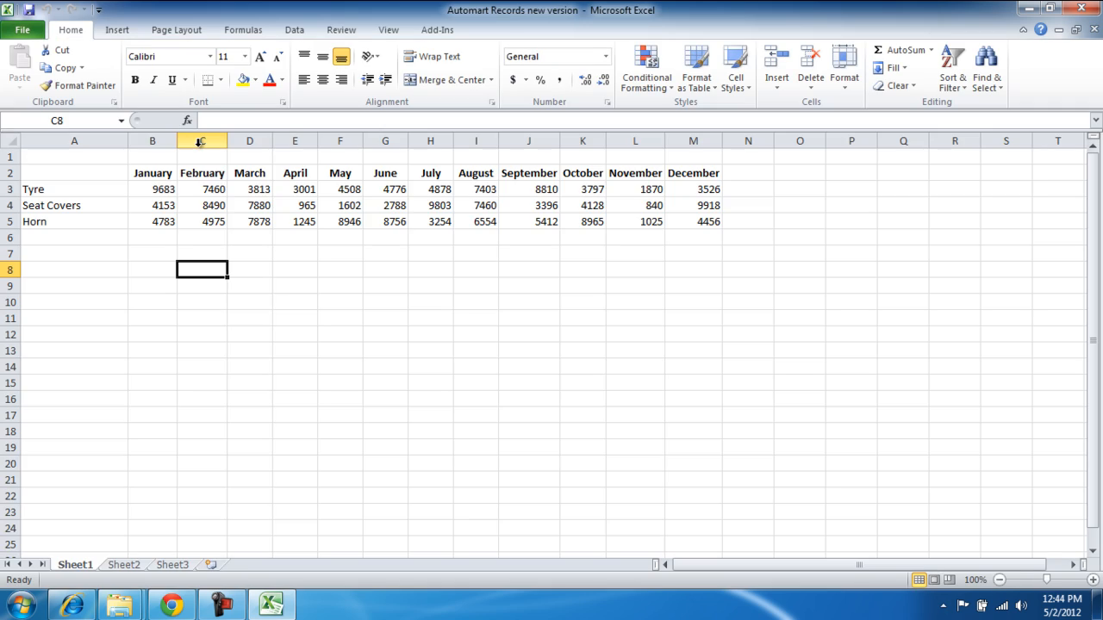